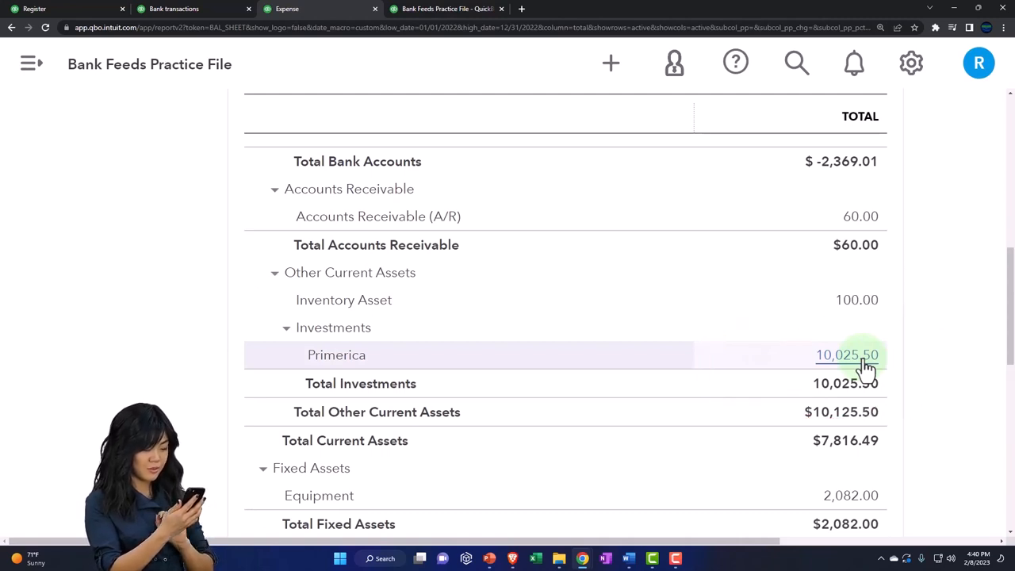
Leave the Profit and Loss report and return to the Balance Sheet report.
scroll(up, 3)
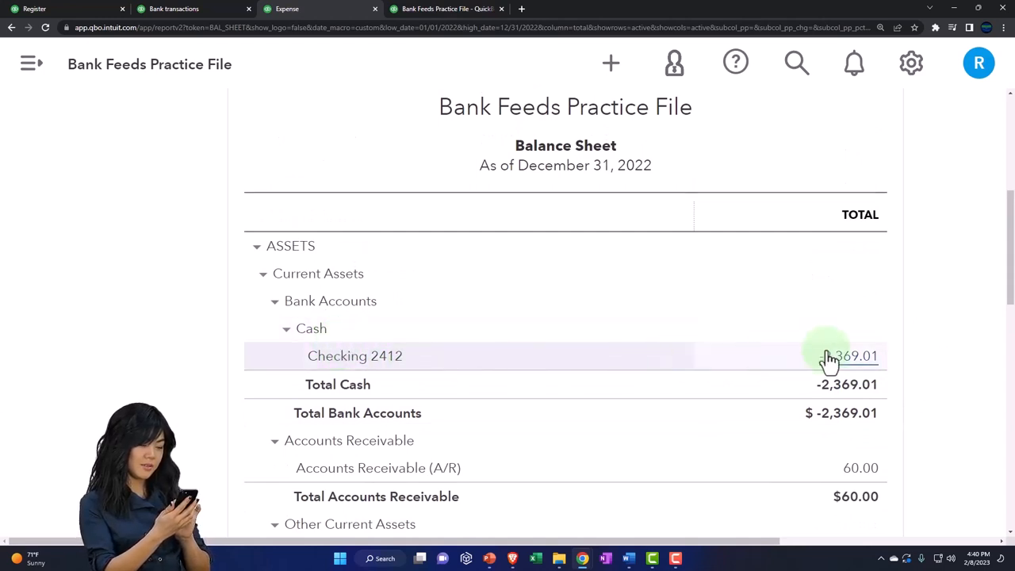
scroll(down, 3)
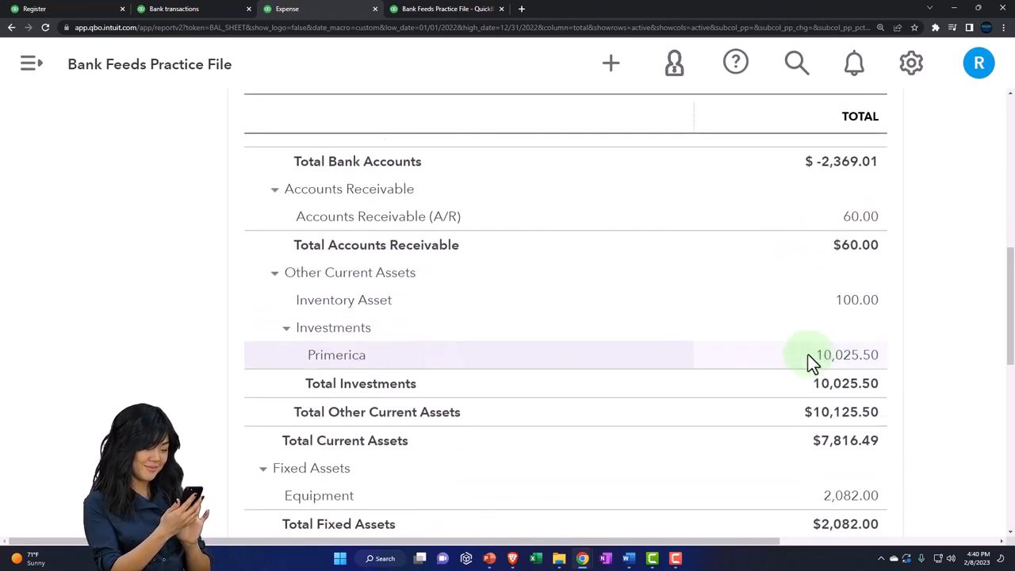
click(847, 355)
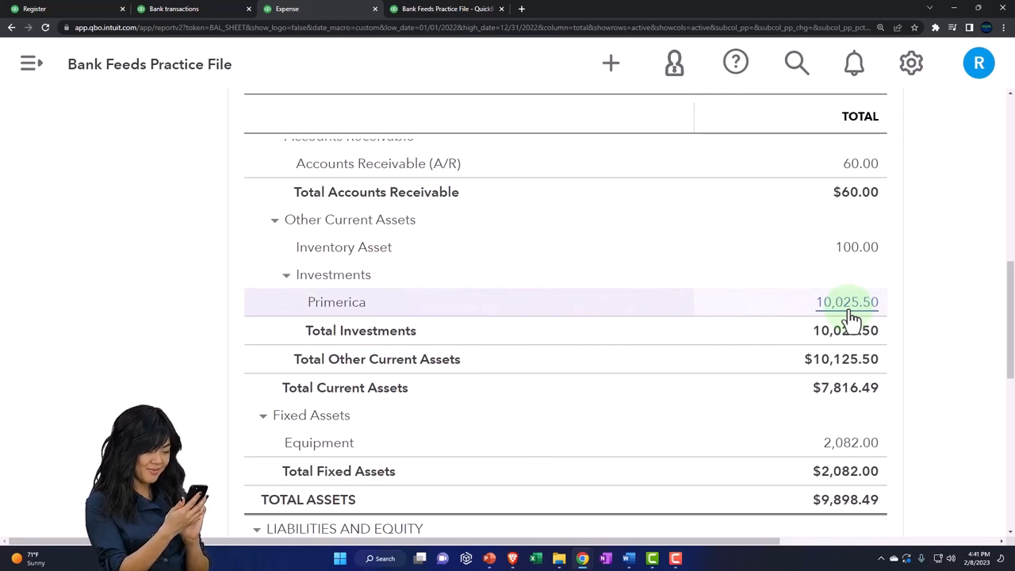
click(847, 308)
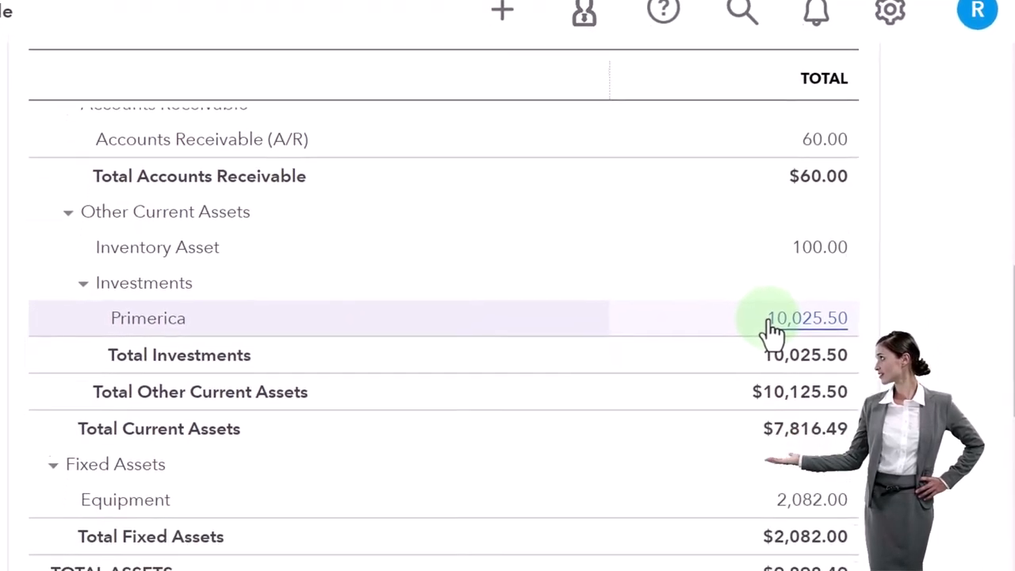
Review the investments section and land on the Chart of Accounts showing Primerica at 10,025.50.
scroll(down, 3)
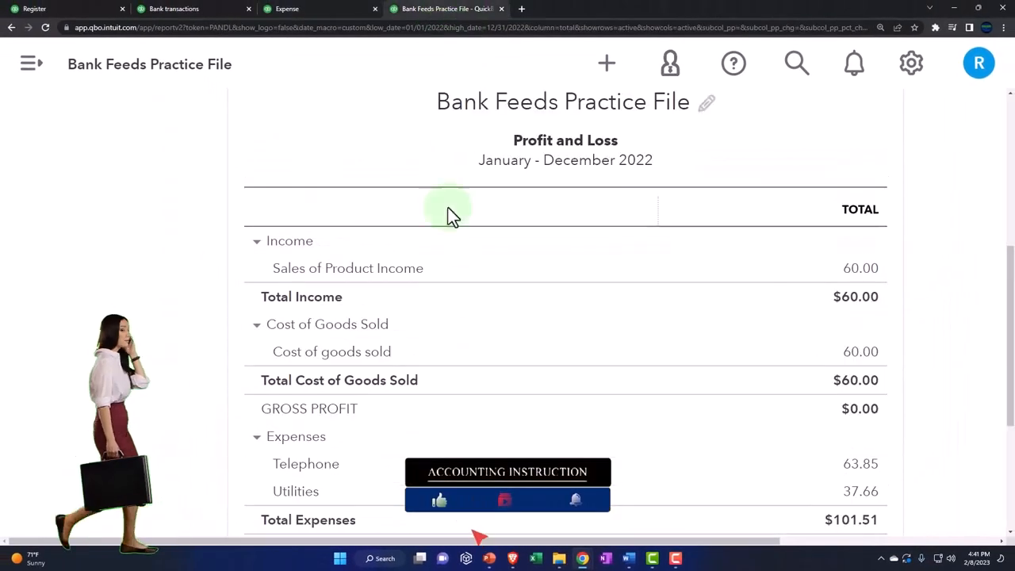
scroll(down, 3)
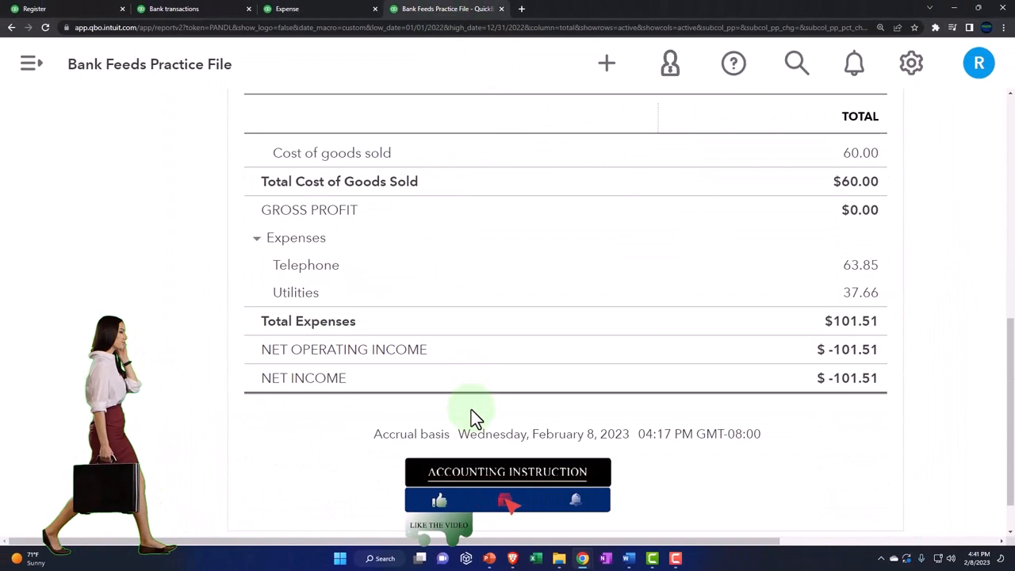
scroll(up, 3)
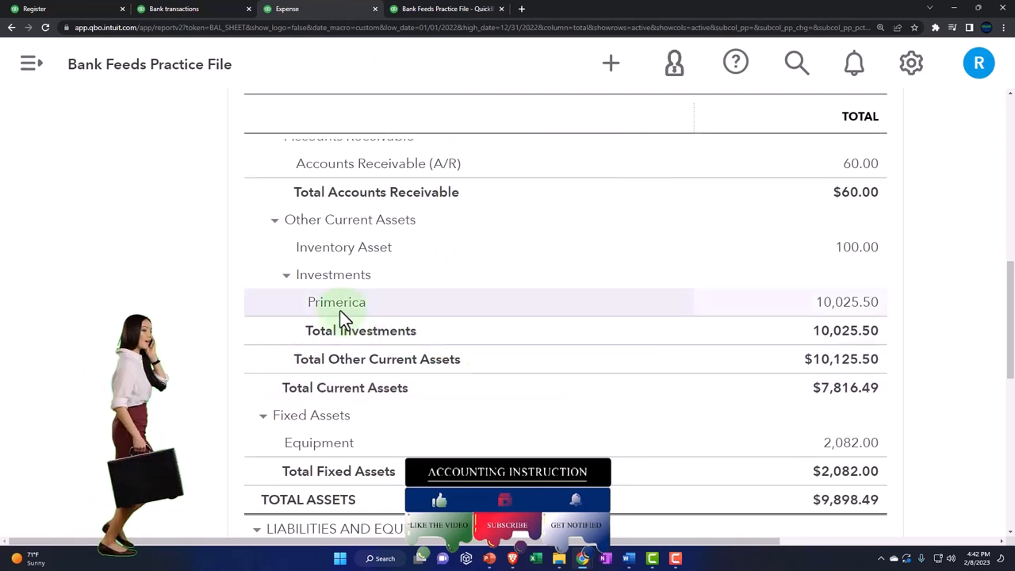
click(336, 302)
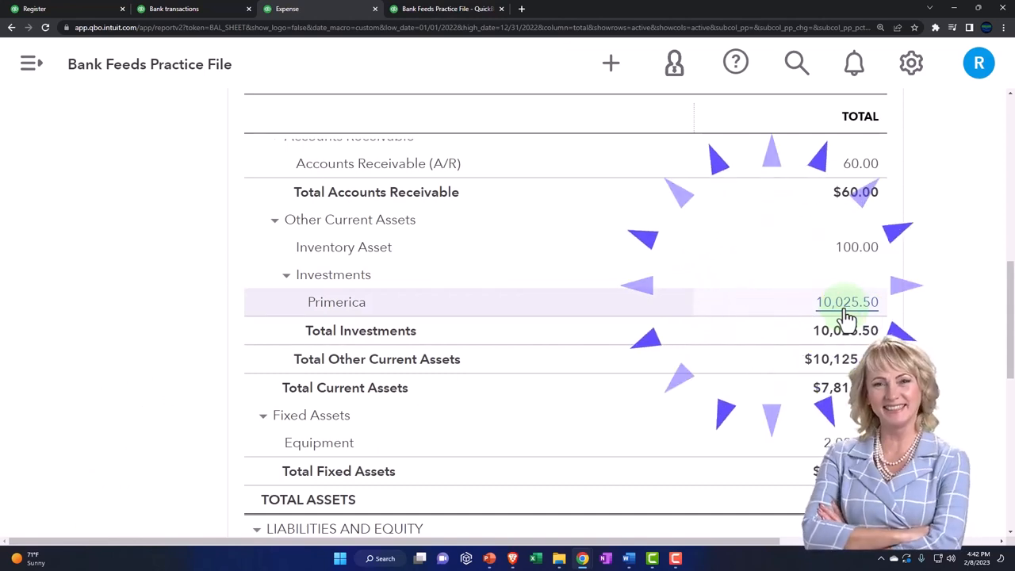
click(847, 302)
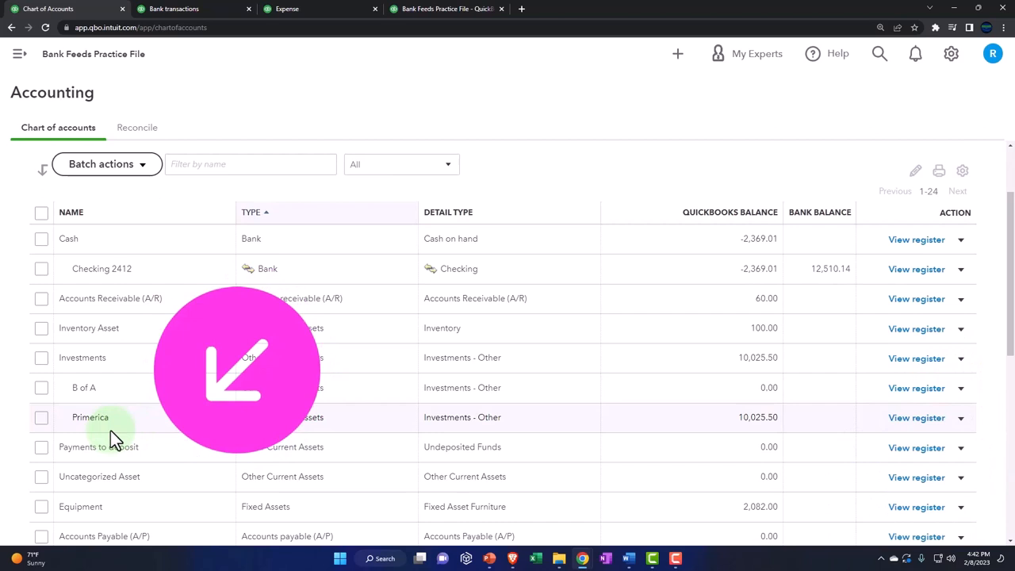
mouse_move(691, 428)
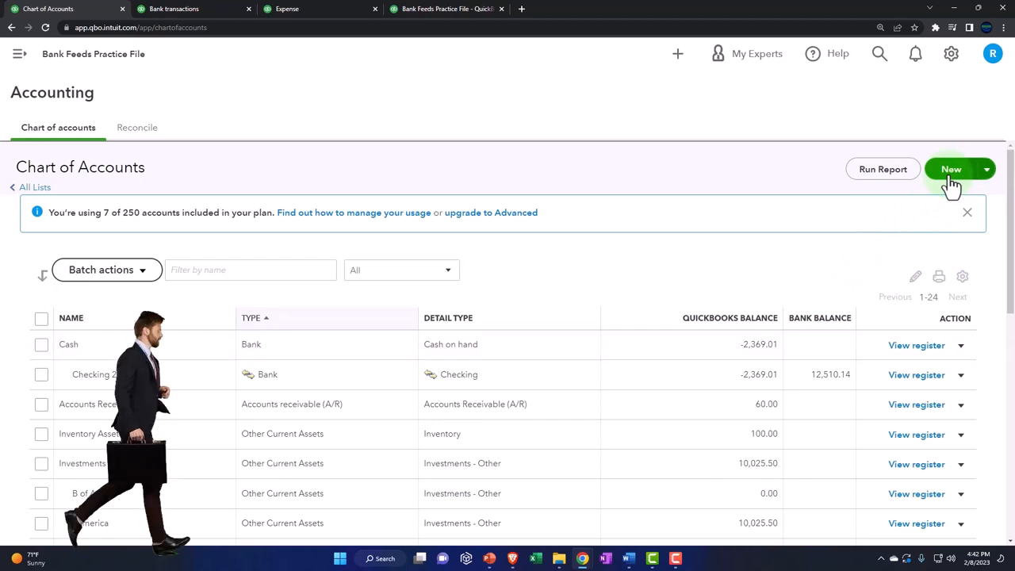
Start a new Assets account saved under Primerica.
click(954, 168)
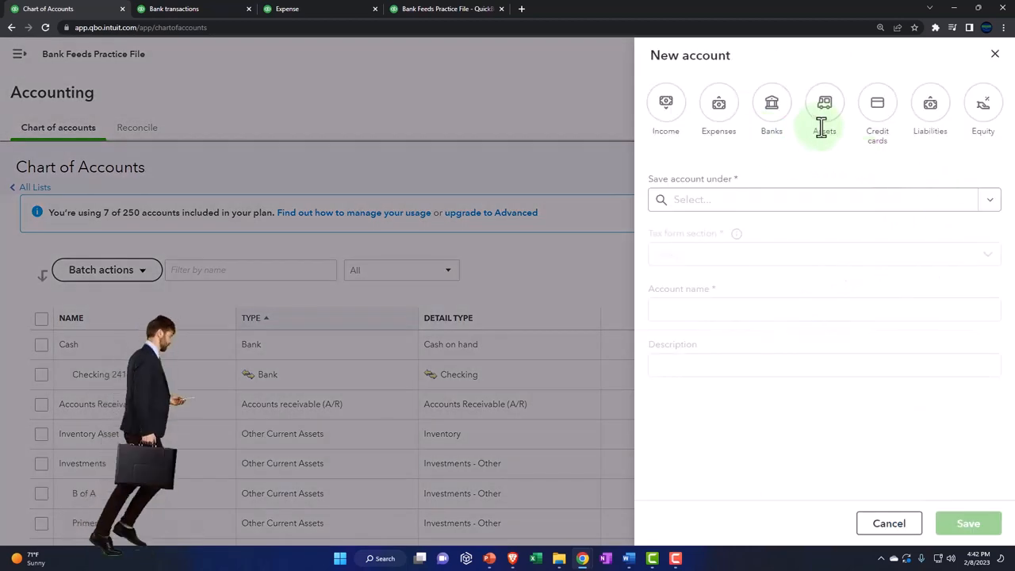
click(812, 200)
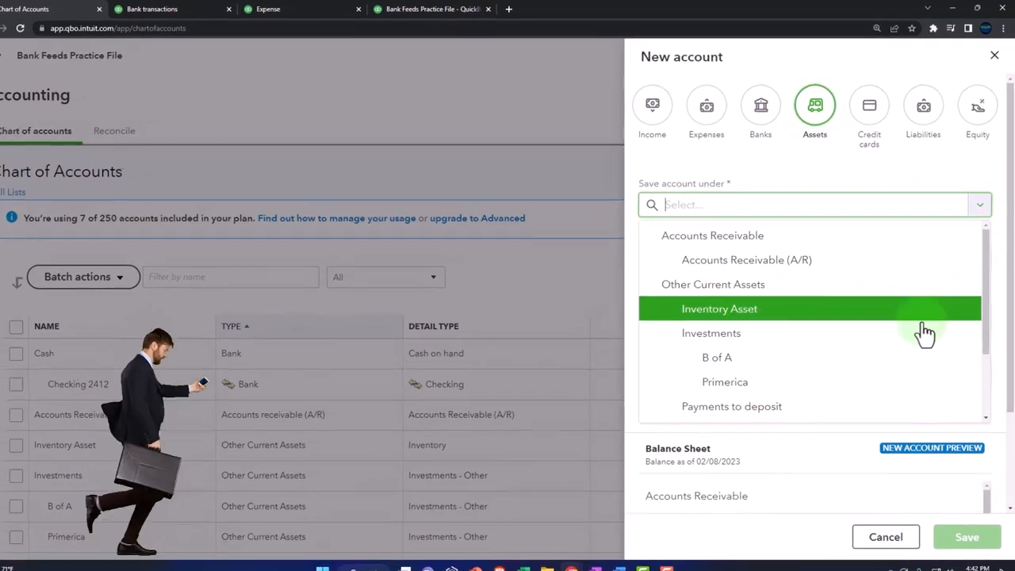
click(725, 380)
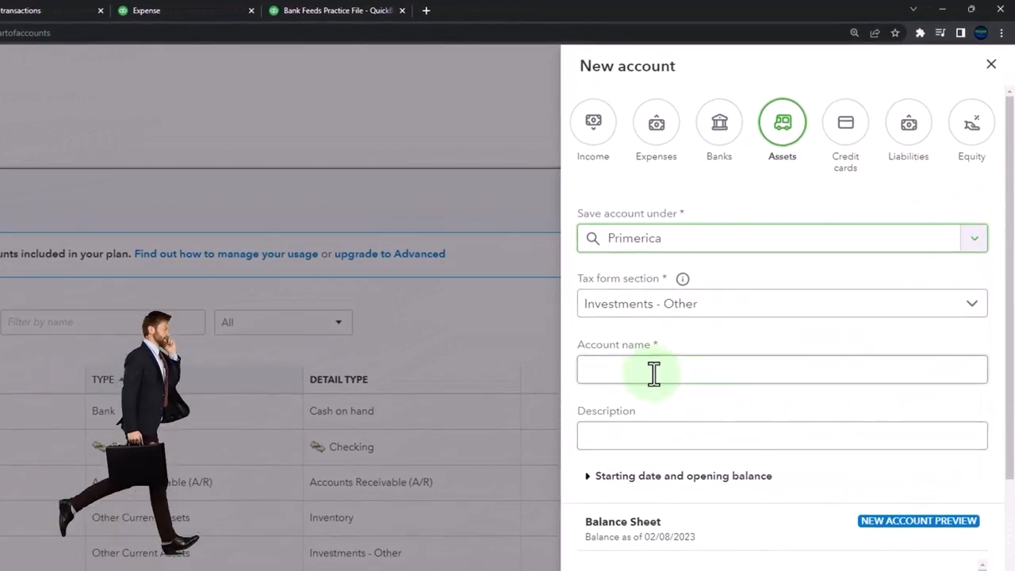
Name the account 'Unrealized Gain/Loss Primerica', correcting the first word via spelling suggestion.
text(Unreasized Gain)
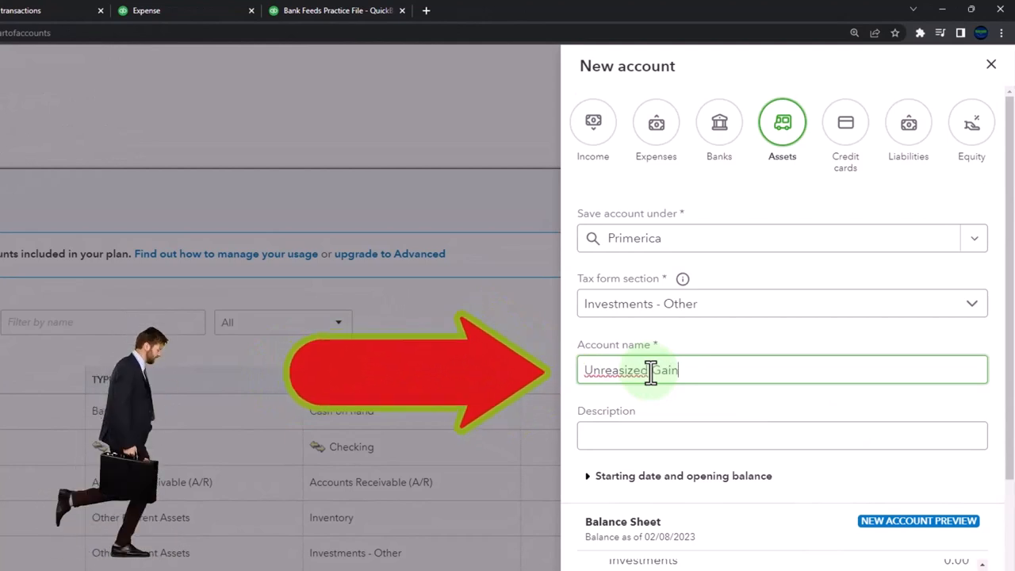
text(/Loss)
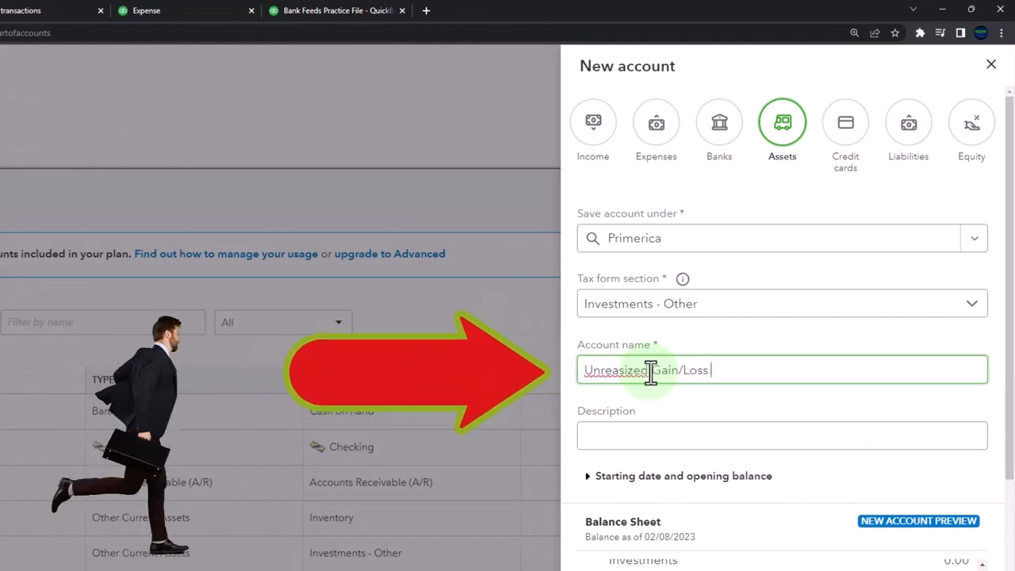
text(Primarica)
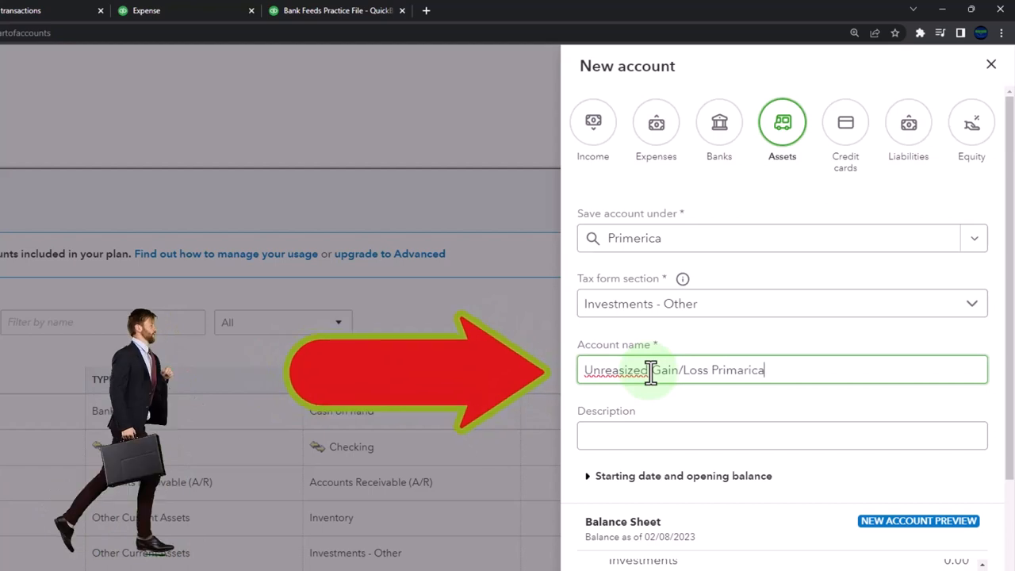
right_click(637, 371)
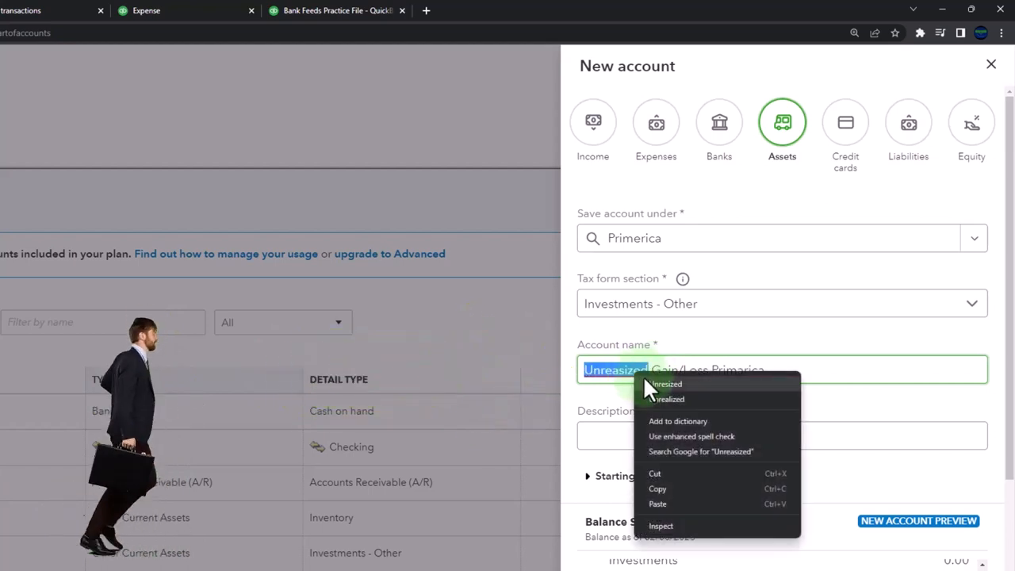
click(676, 428)
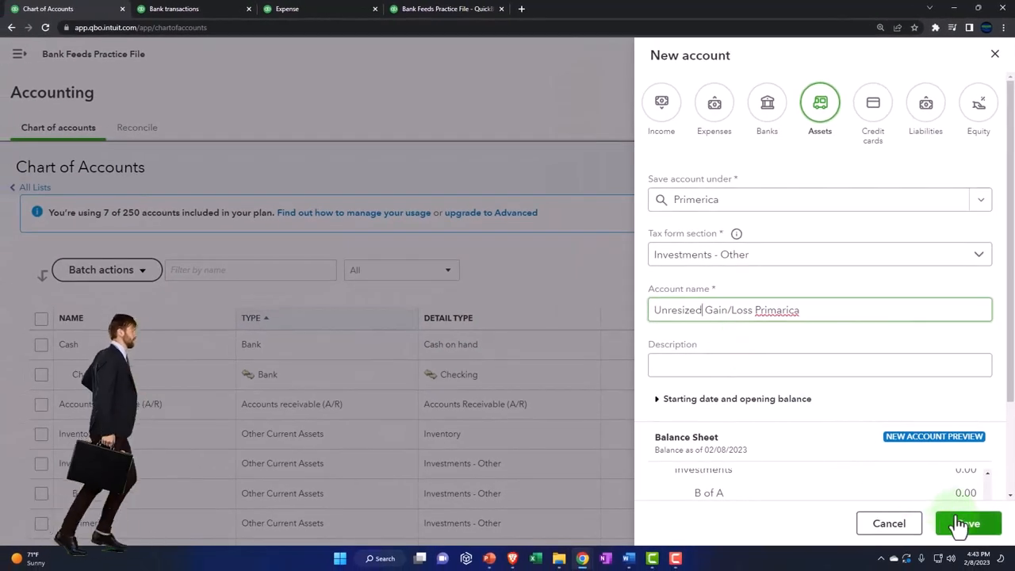
Save the gain/loss account and locate it under Primerica in the Chart of Accounts with 0.00 balance.
click(962, 521)
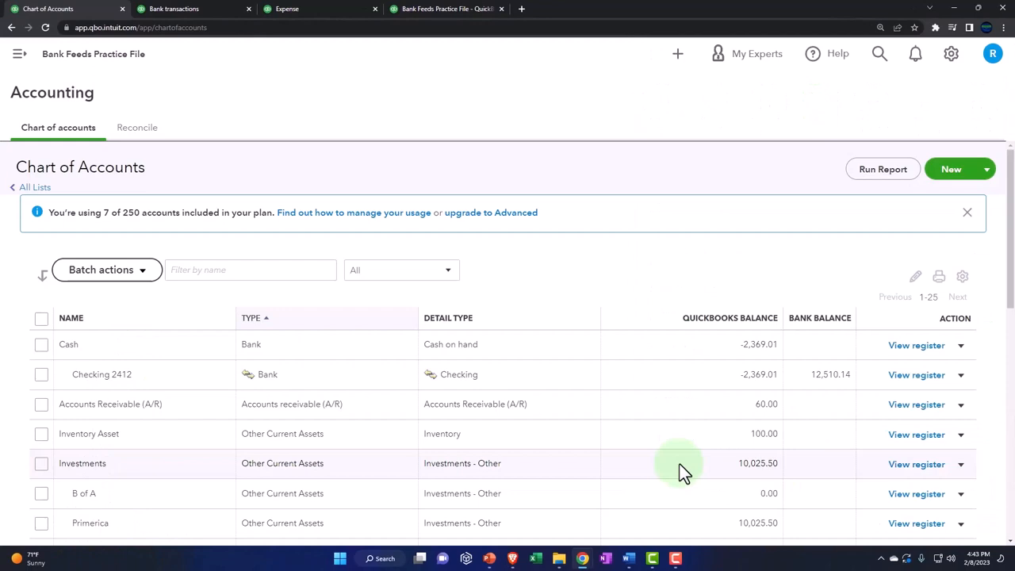
scroll(down, 3)
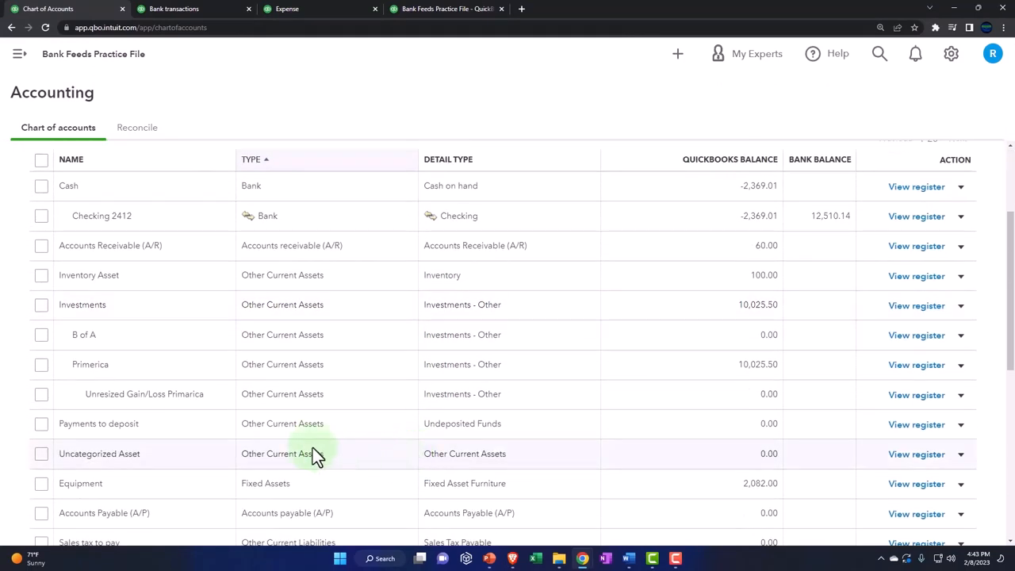
key(ctrl+plus)
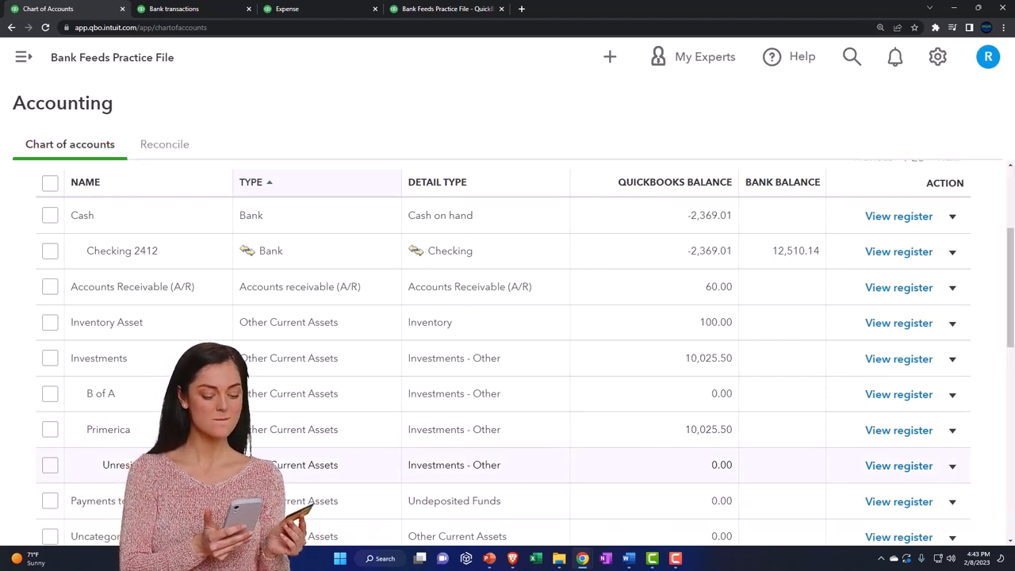
mouse_move(167, 230)
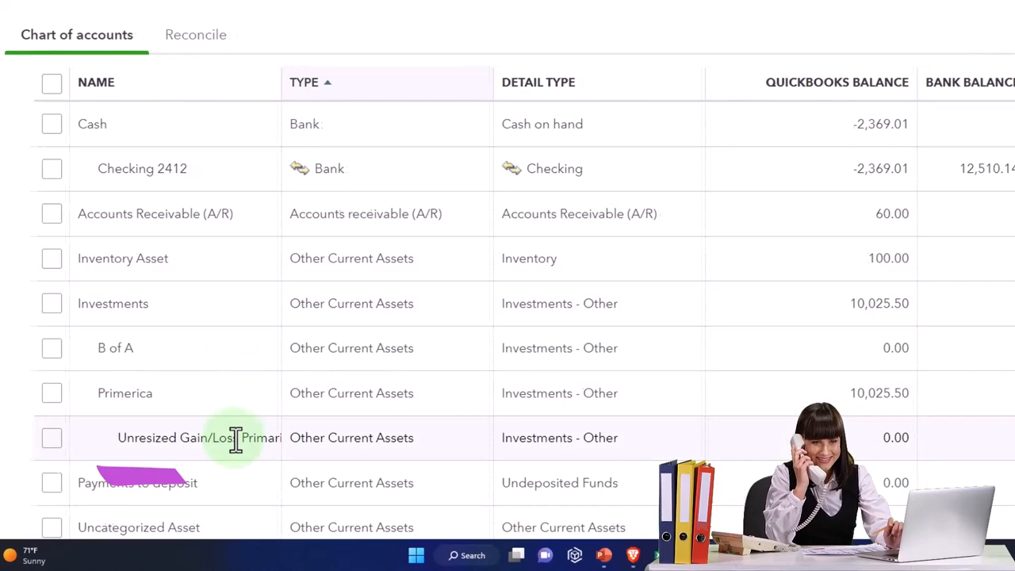
scroll(right, 3)
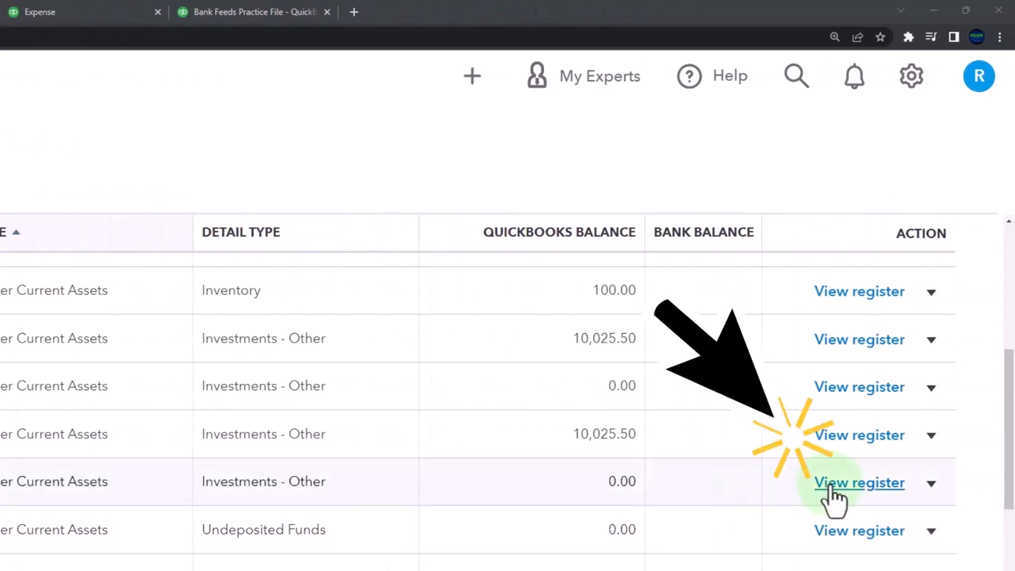
Start a journal entry in the new gain/loss account's register.
click(857, 482)
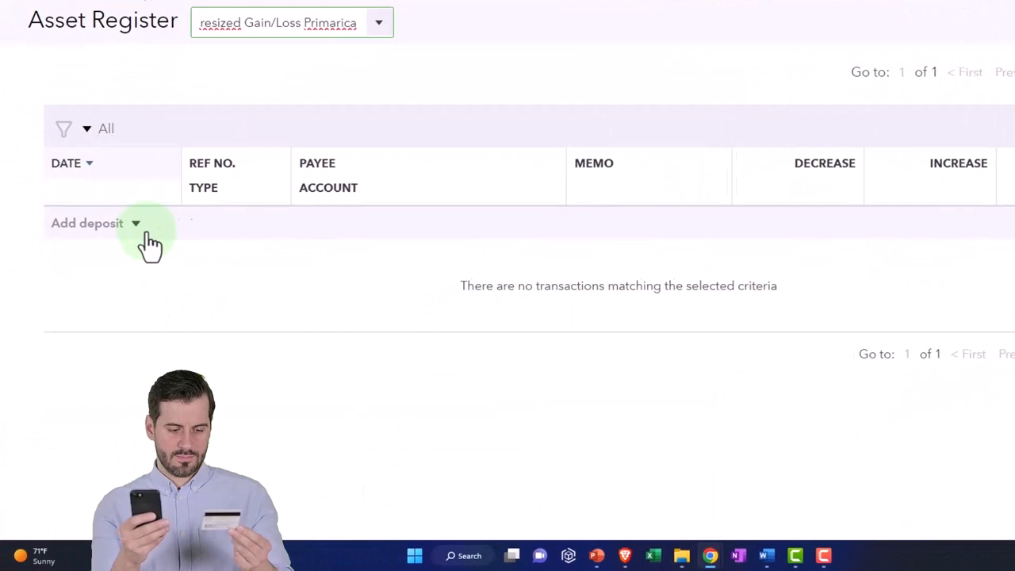
click(135, 222)
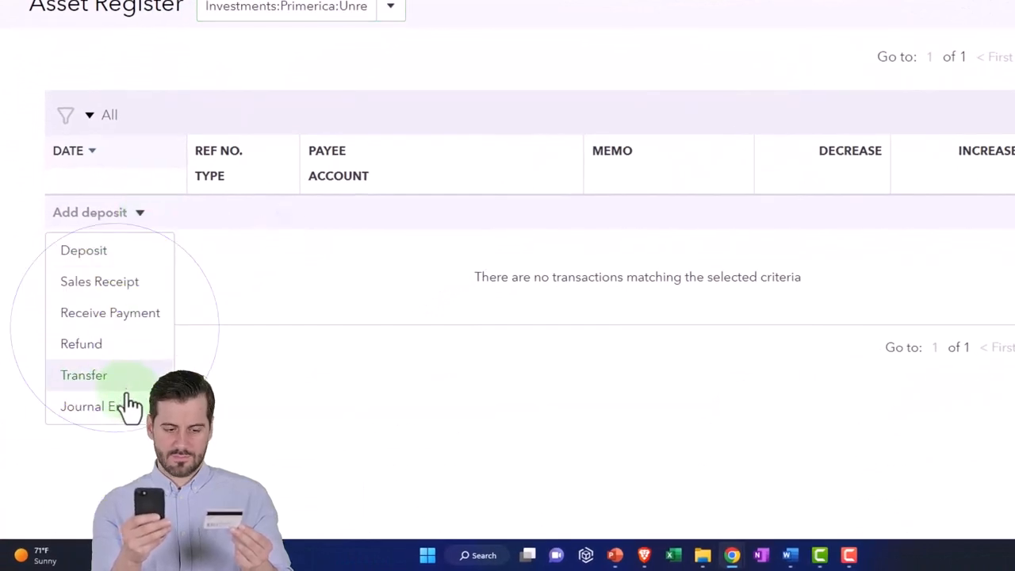
click(87, 406)
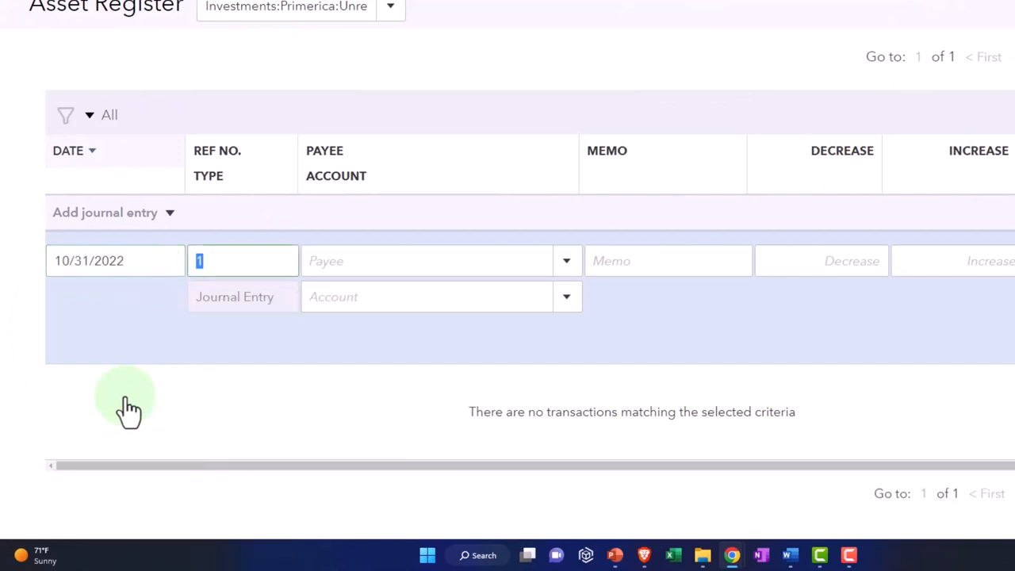
Enter memo 'Adjust to FMV' and a 500.00 increase on the journal entry line.
click(669, 260)
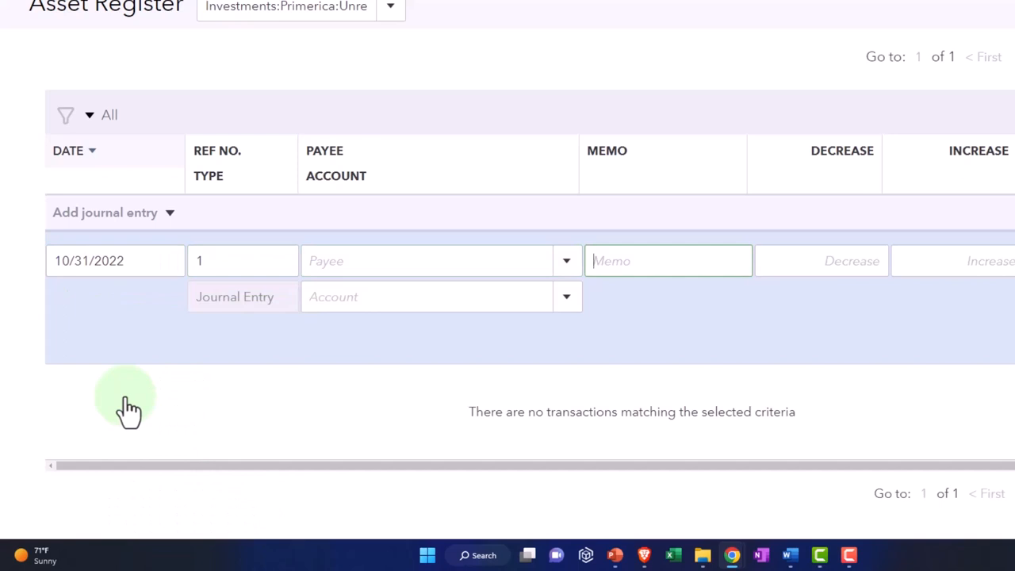
text(Adjust ot F)
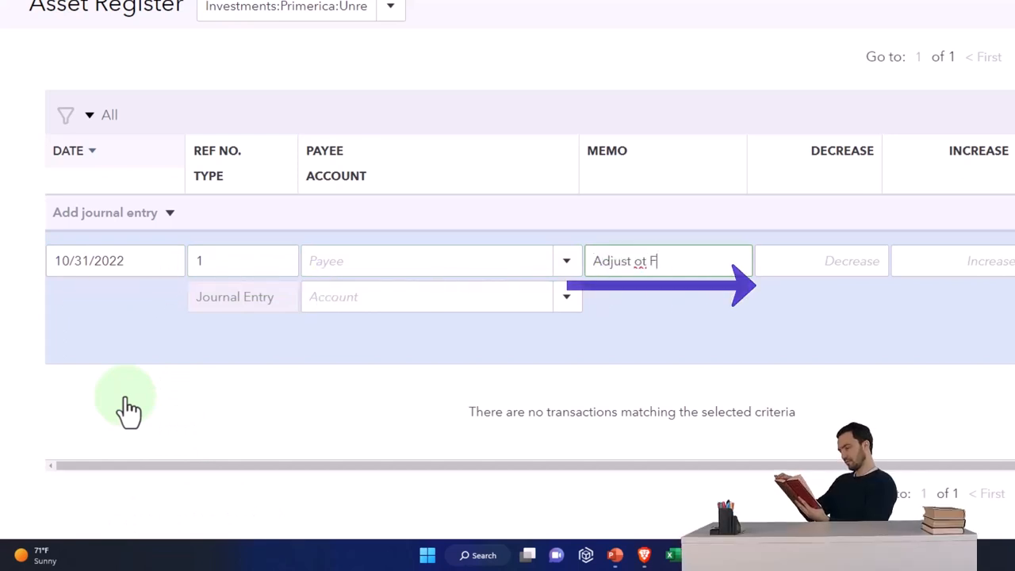
text(Adjust to FMV)
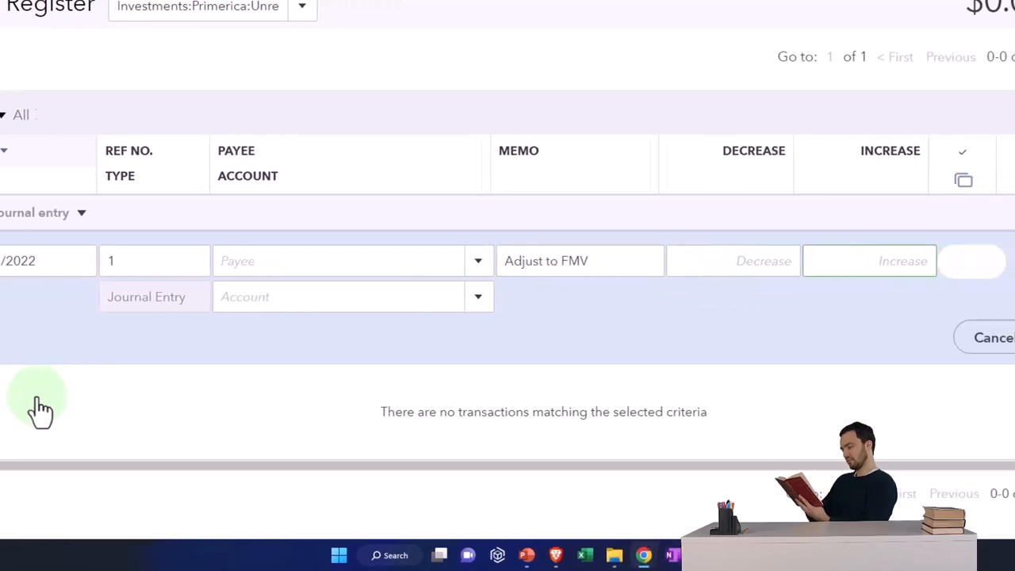
text(500.00)
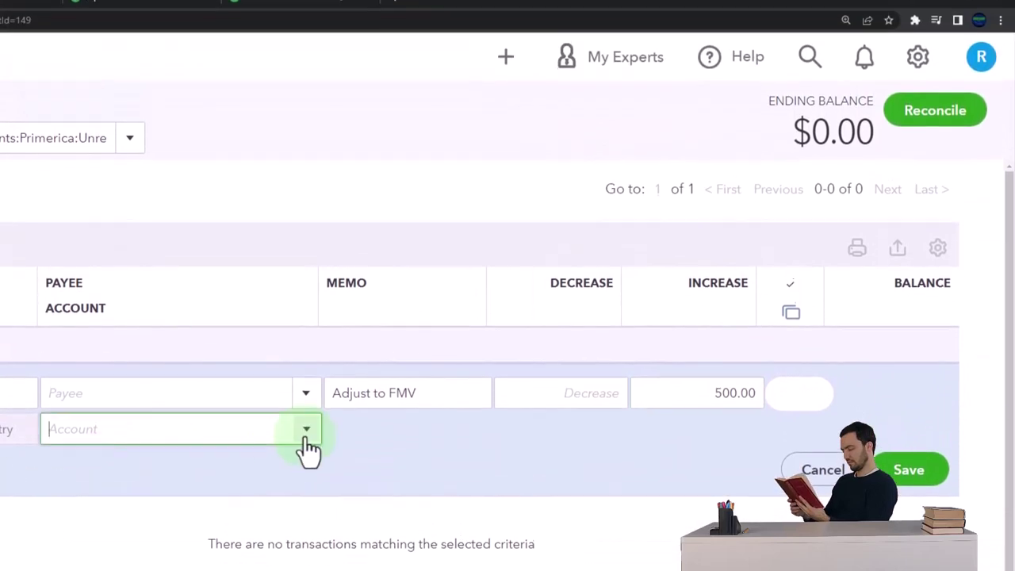
click(305, 428)
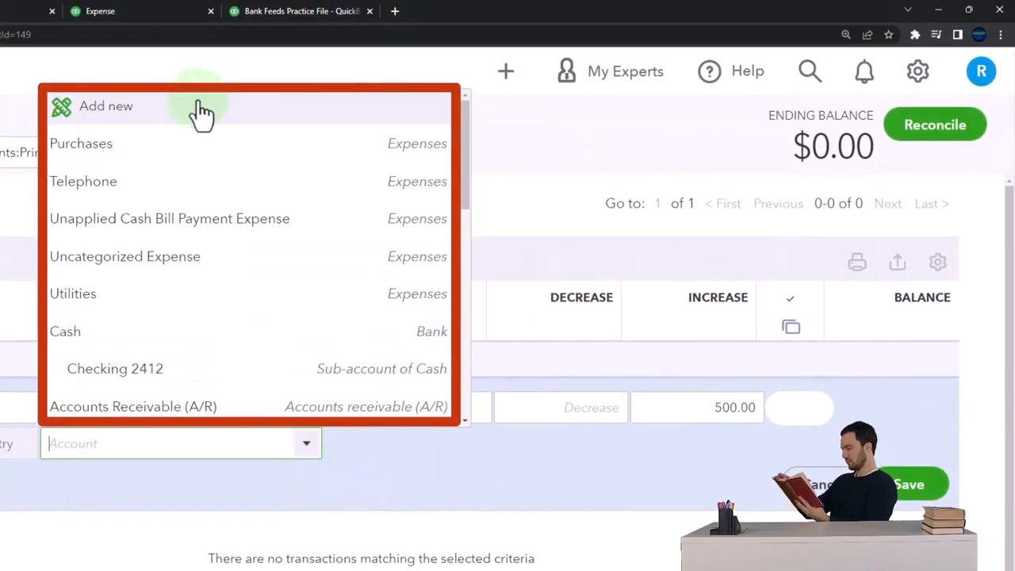
Add a new account of type Other Income with detail type Other Investment Income.
click(105, 105)
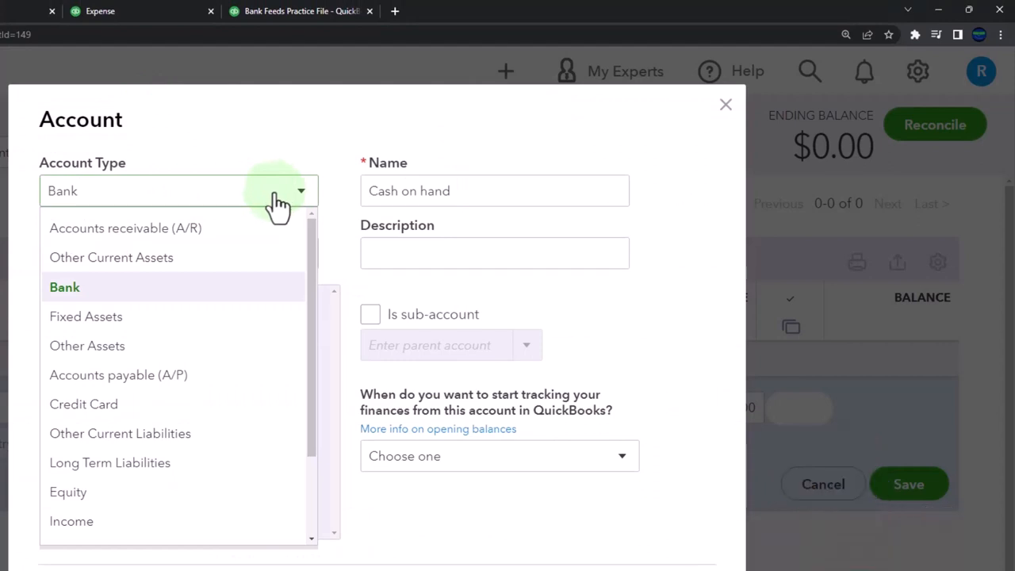
mouse_move(187, 389)
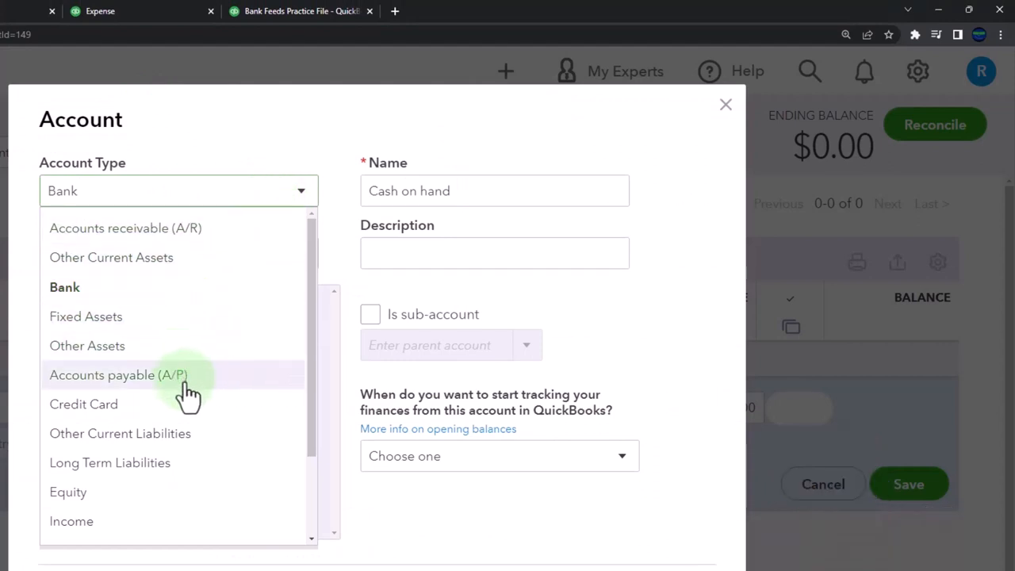
scroll(down, 3)
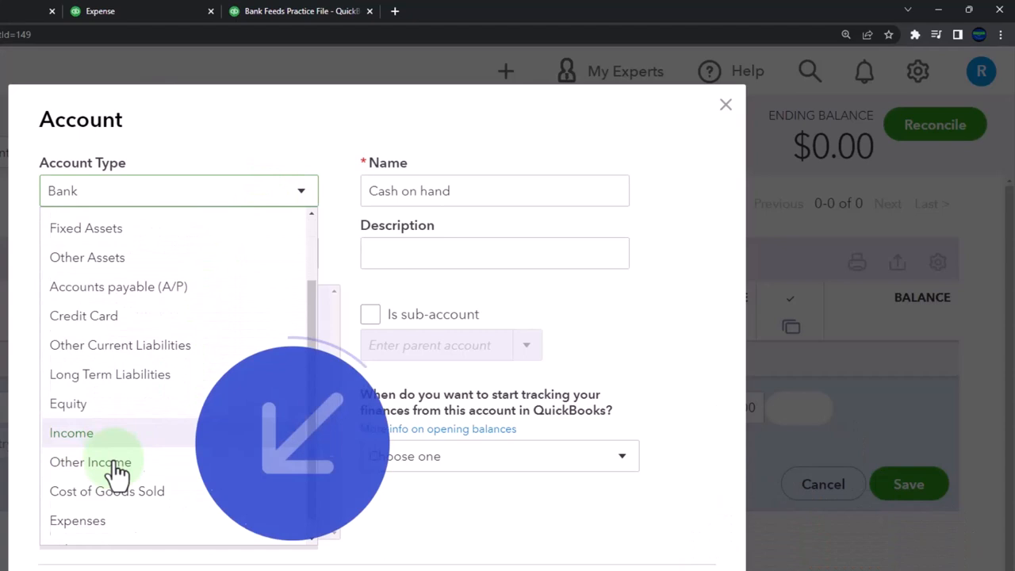
scroll(down, 3)
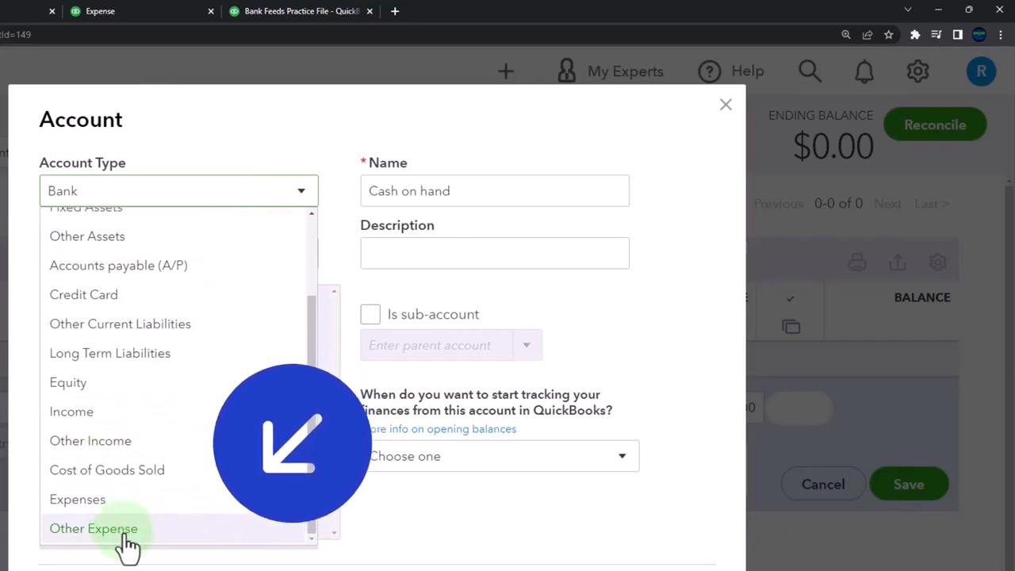
click(92, 528)
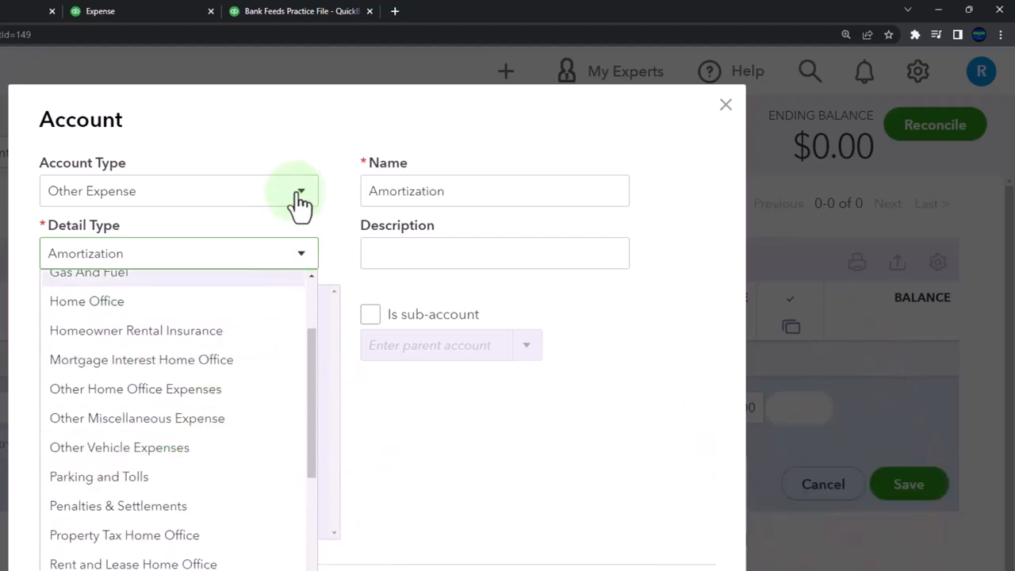
click(301, 190)
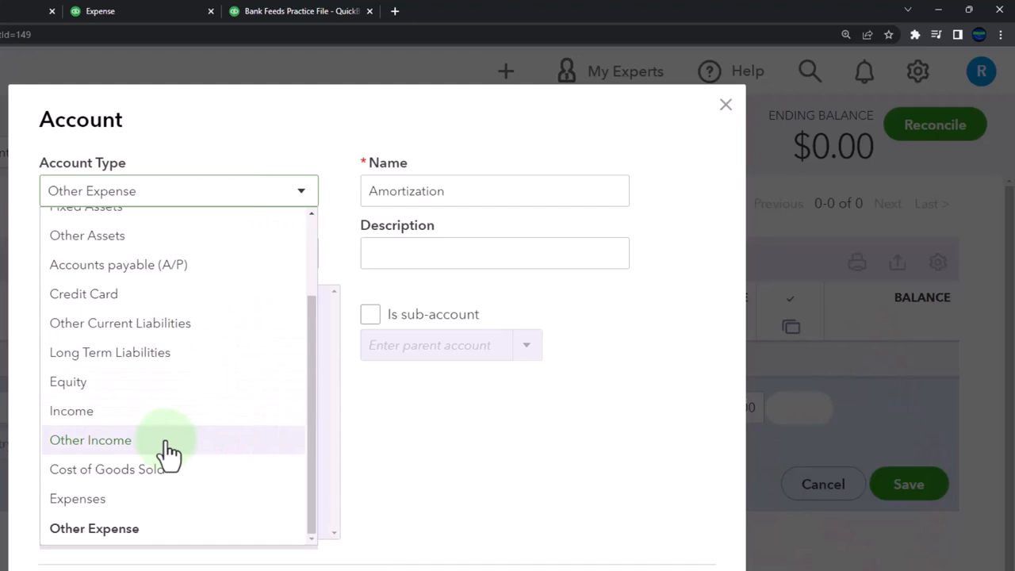
click(90, 440)
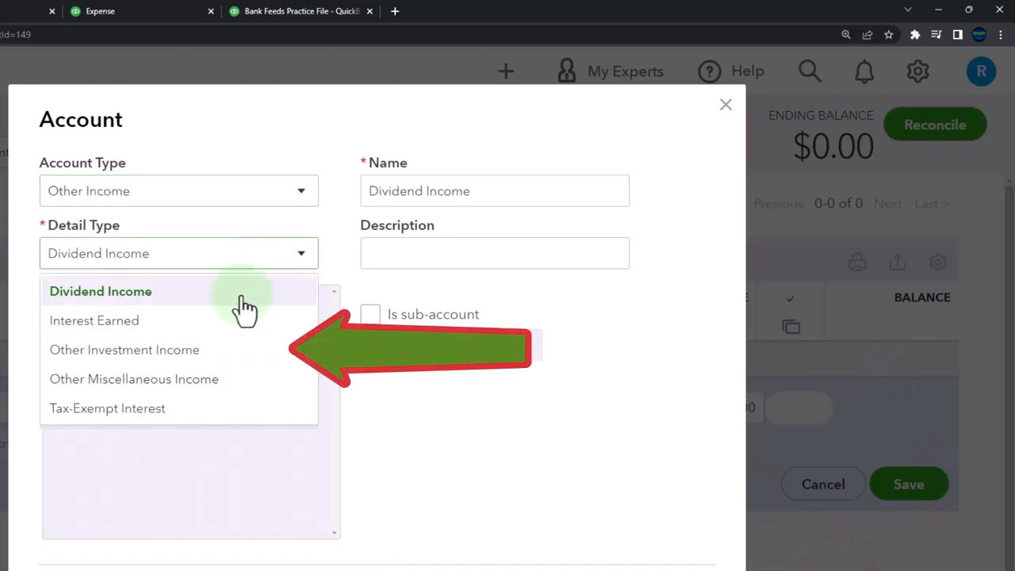
click(124, 350)
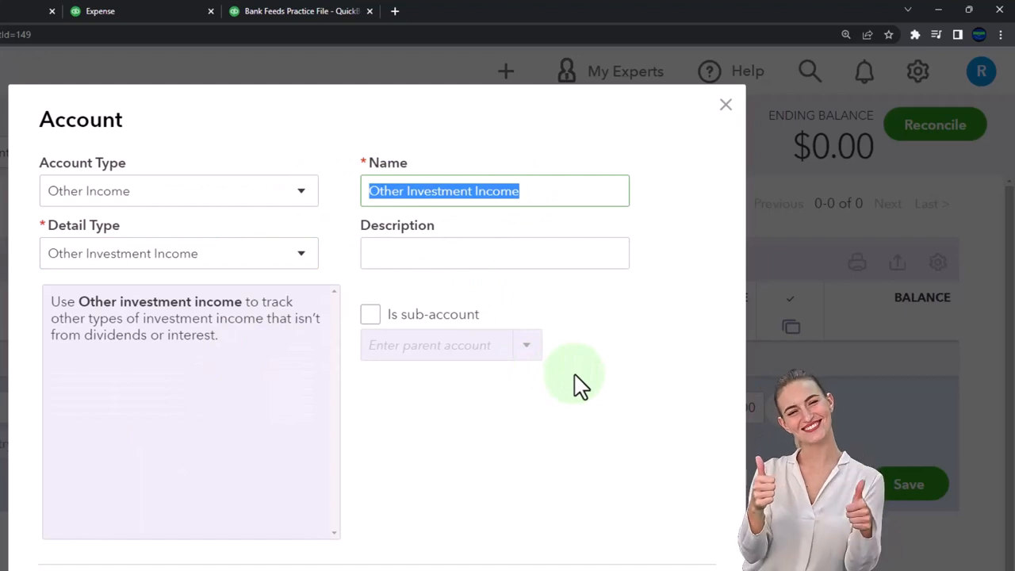
Name the new income account 'Unrealized Gain/Loss'.
text(Unrealized G)
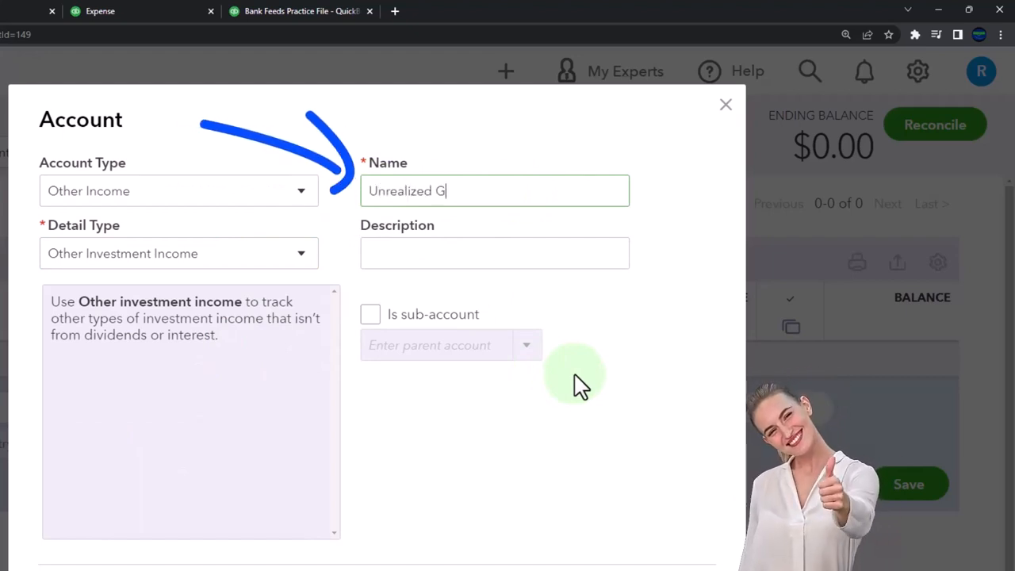
text(ain/Los)
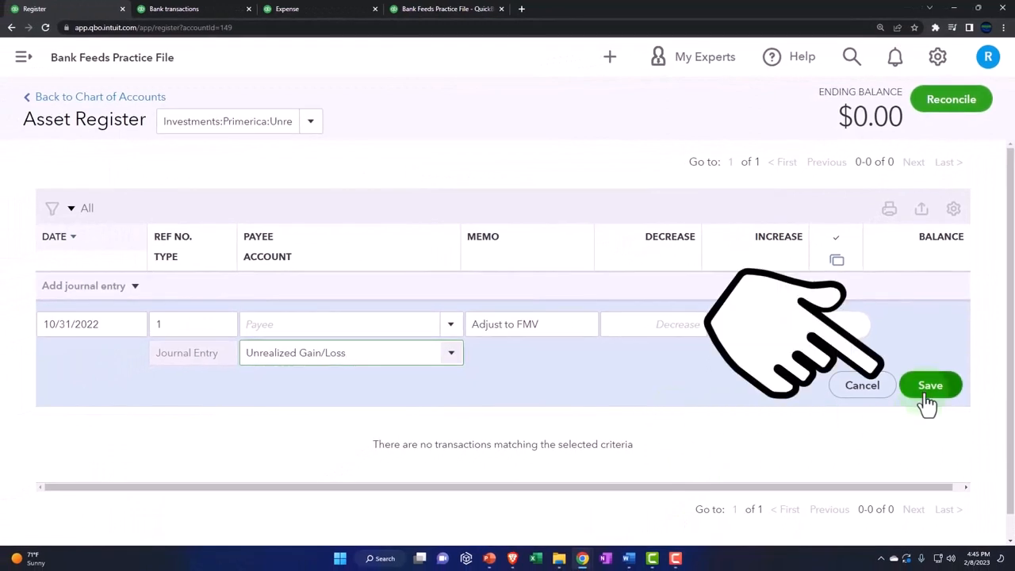
Save the 500.00 journal entry and bring up the balance sheet report.
click(929, 385)
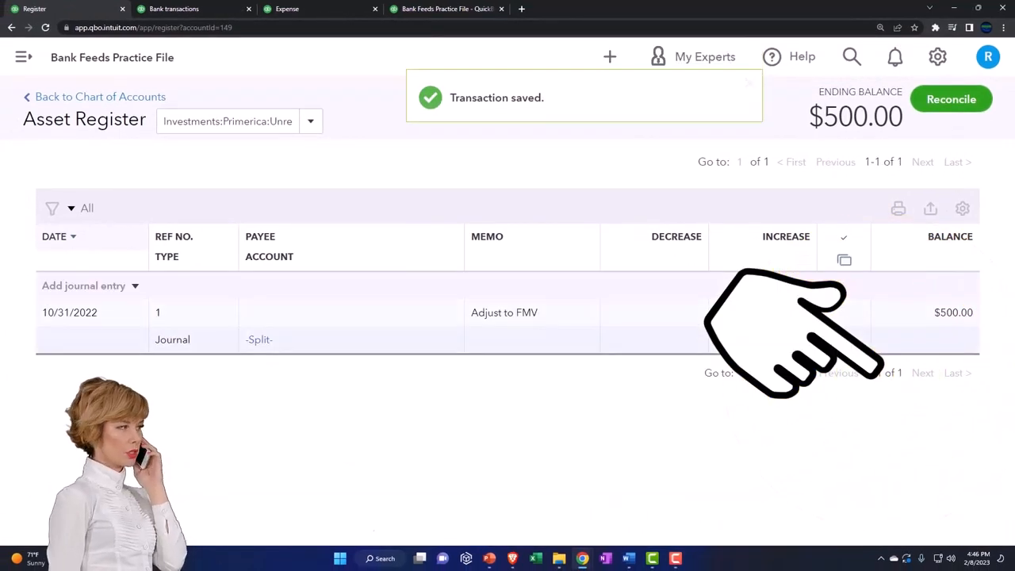
click(282, 9)
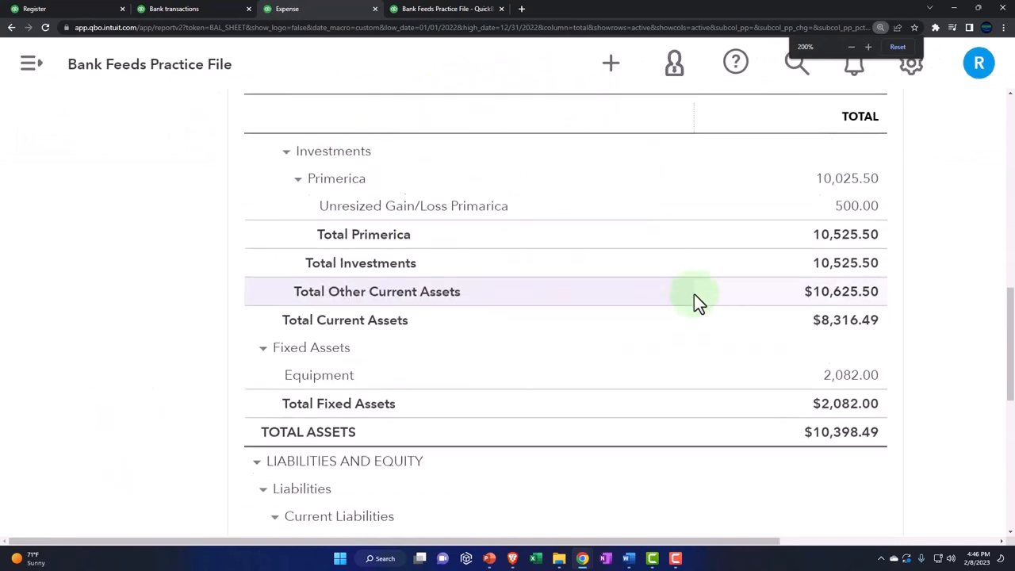
Review the 500.00 gain line under Primerica on the balance sheet, then move to the Profit and Loss report.
scroll(down, 3)
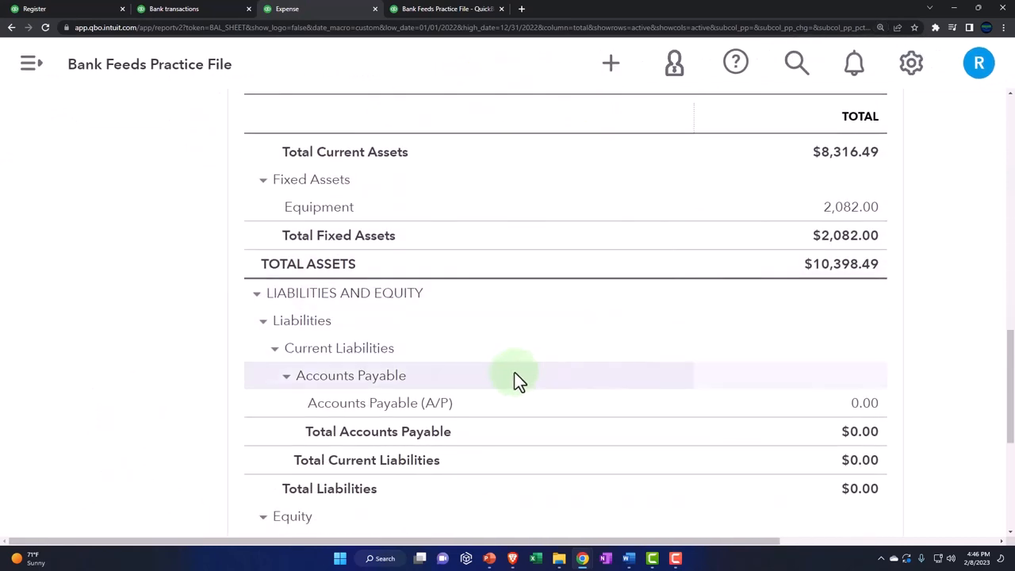
scroll(down, 3)
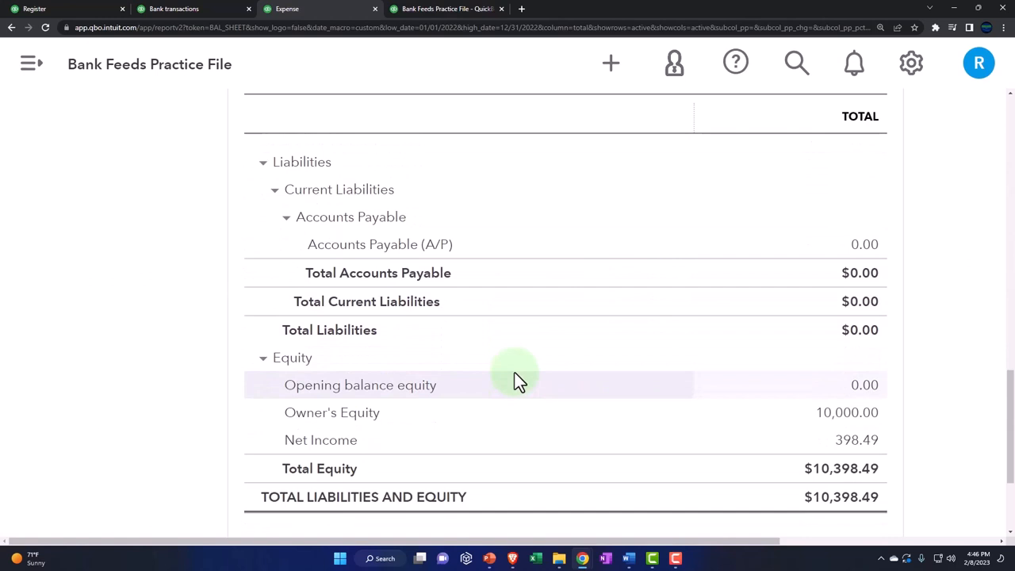
scroll(up, 3)
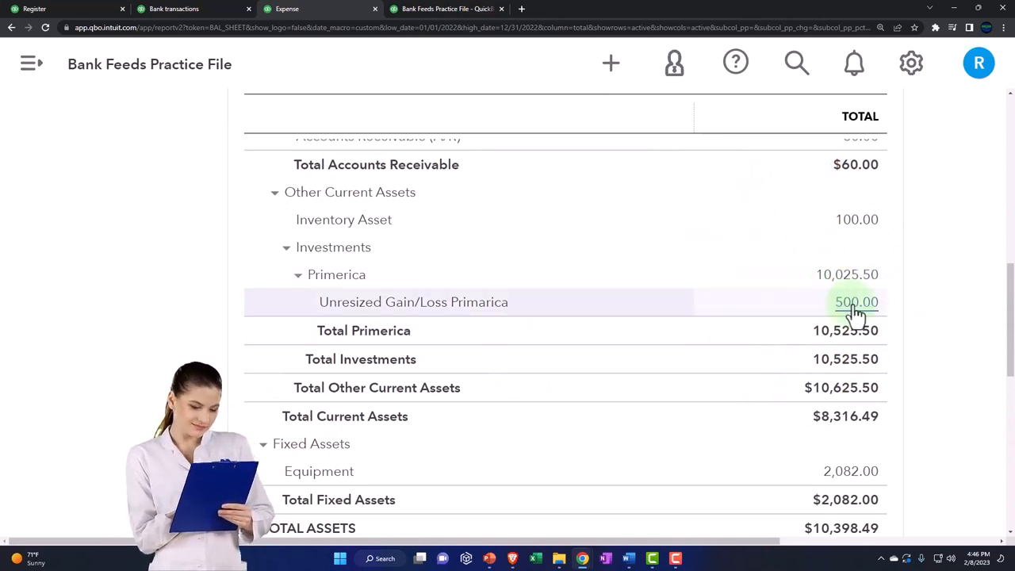
mouse_move(810, 348)
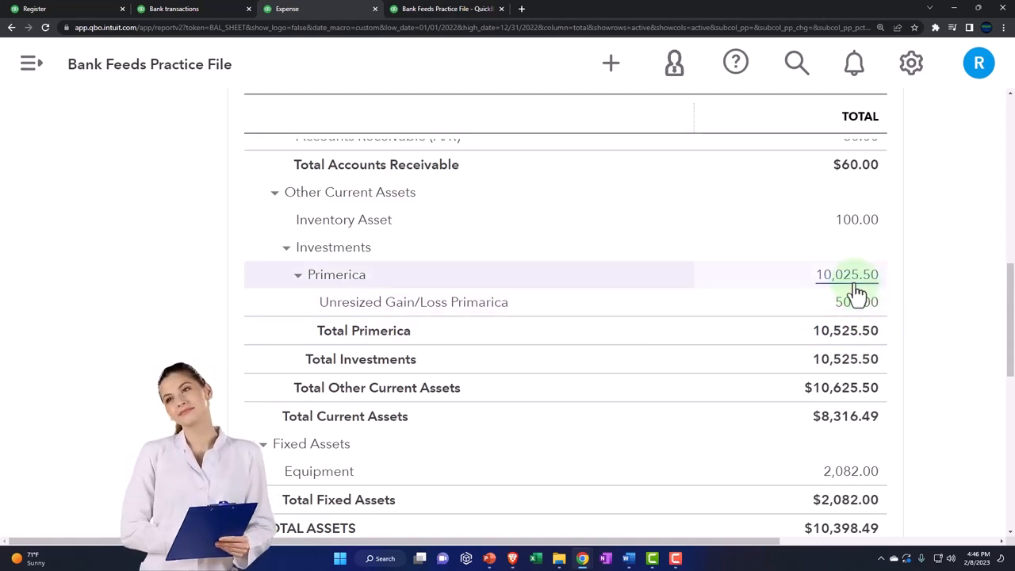
click(856, 301)
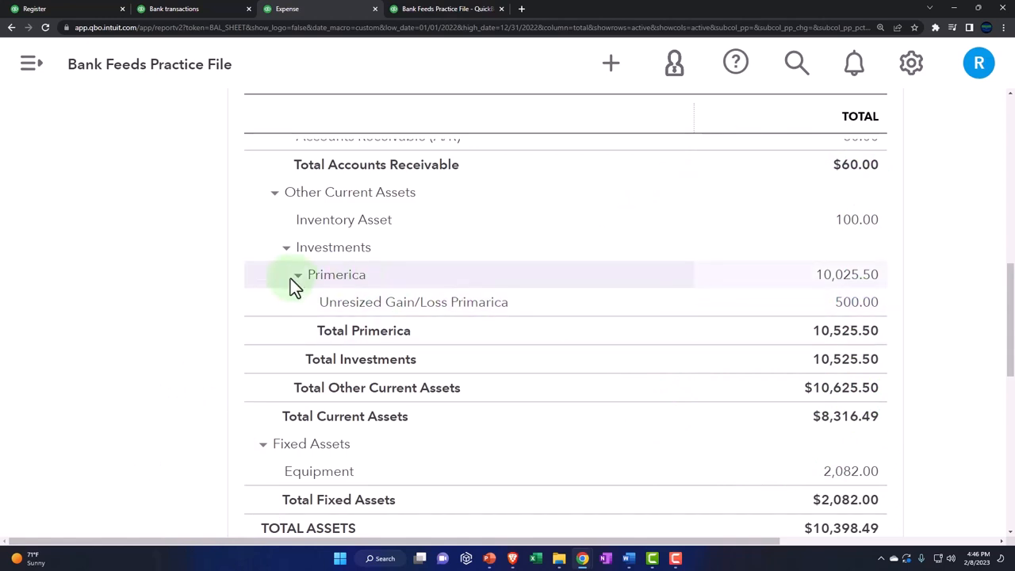
click(294, 274)
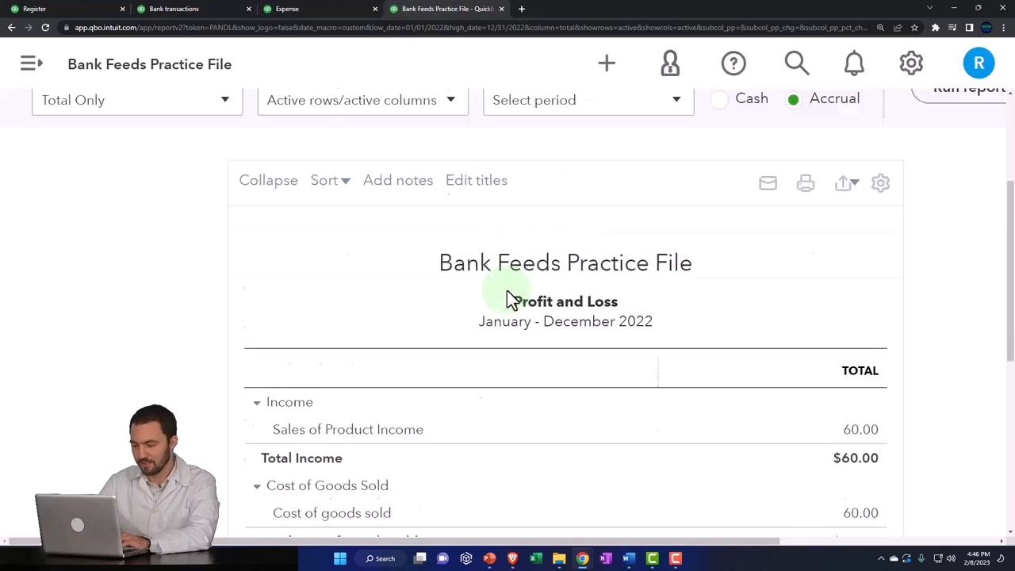
Scroll the 2022 Profit and Loss to Other Income showing Unrealized Gain/Loss of 500.00.
scroll(down, 3)
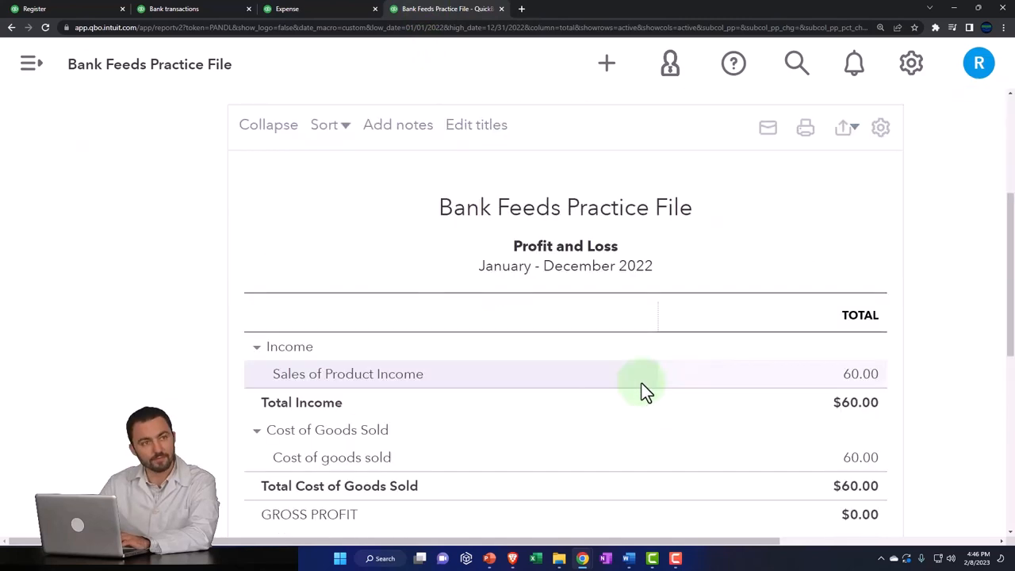
scroll(down, 3)
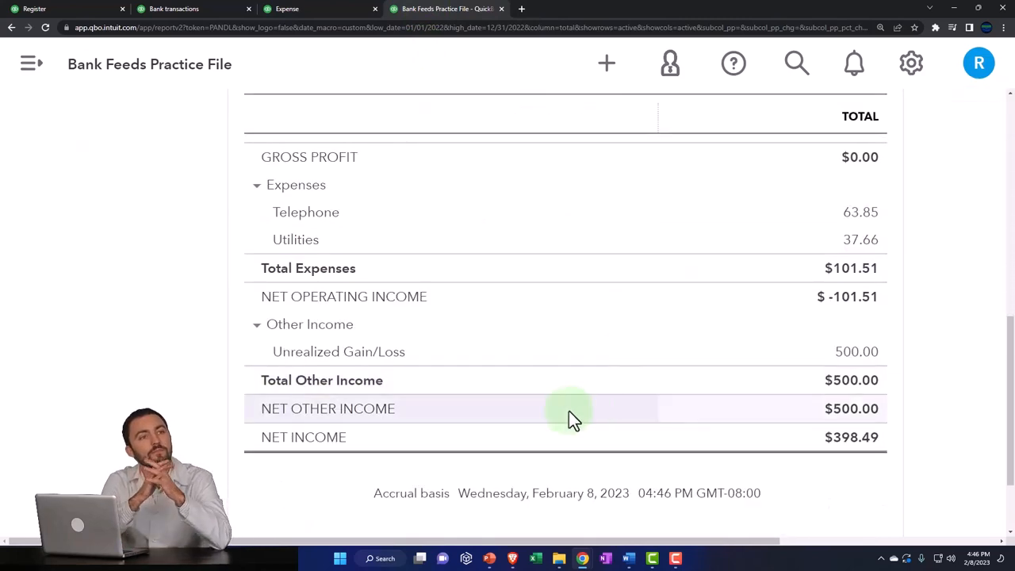
click(856, 352)
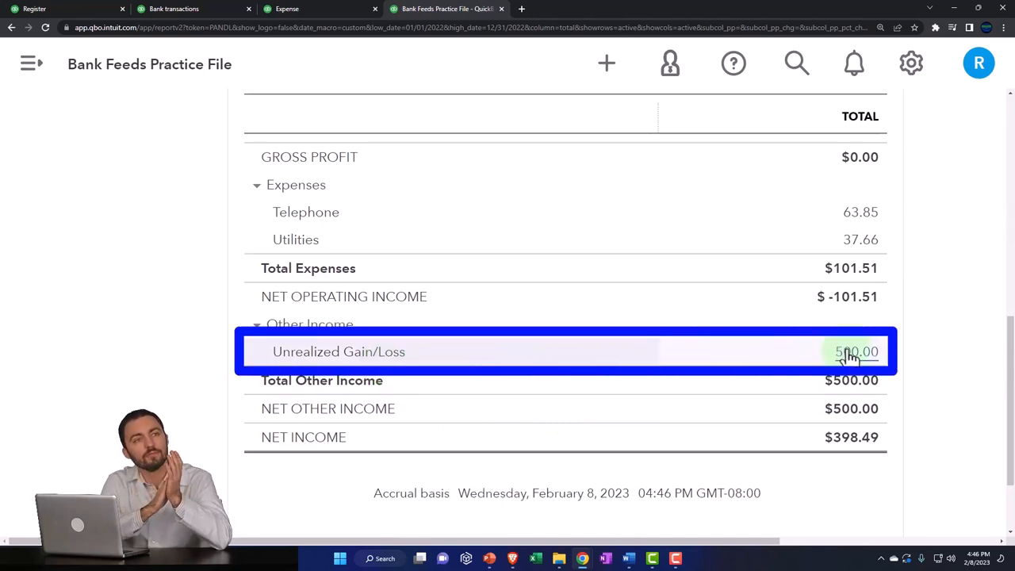
mouse_move(444, 444)
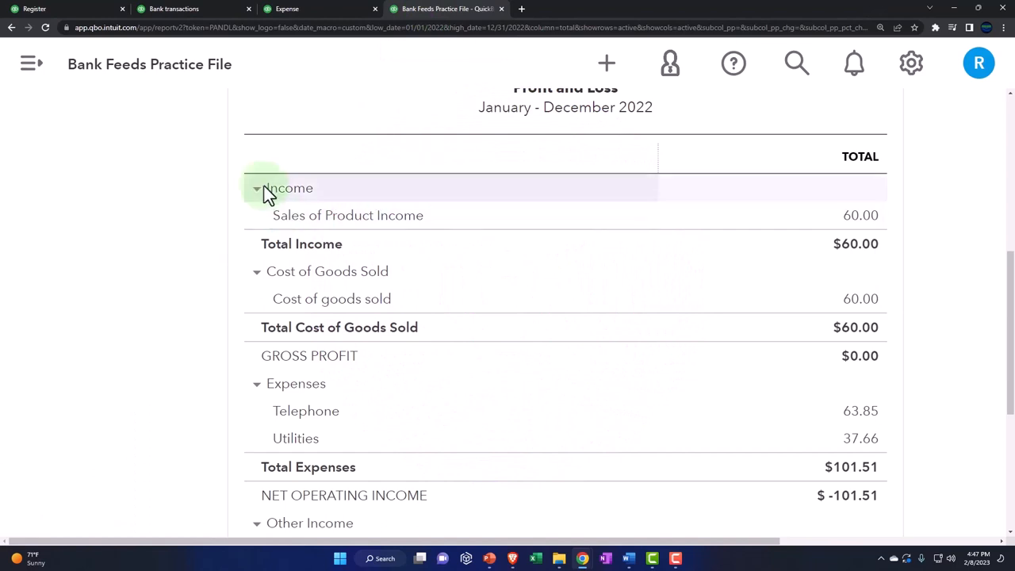
mouse_move(349, 145)
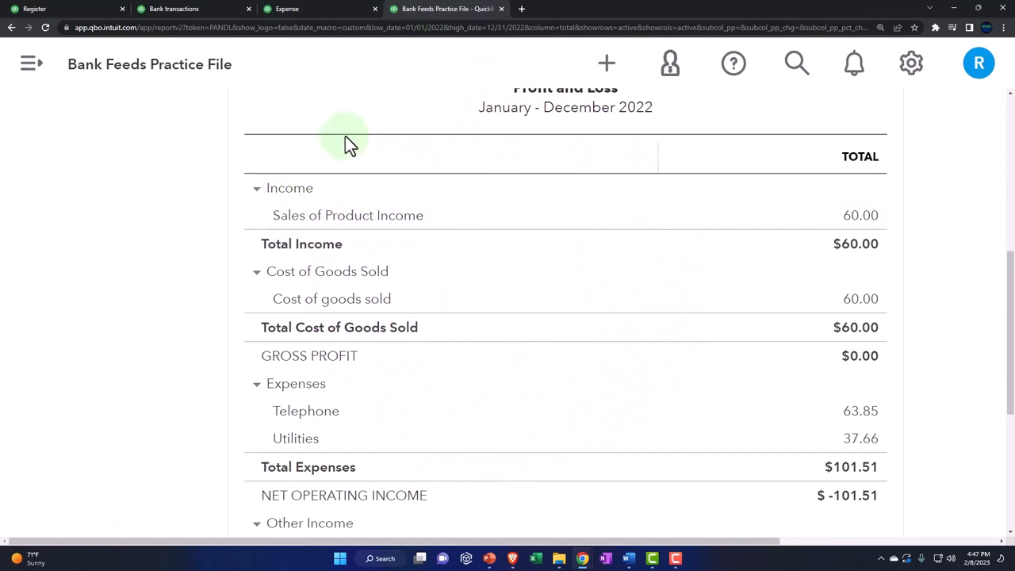